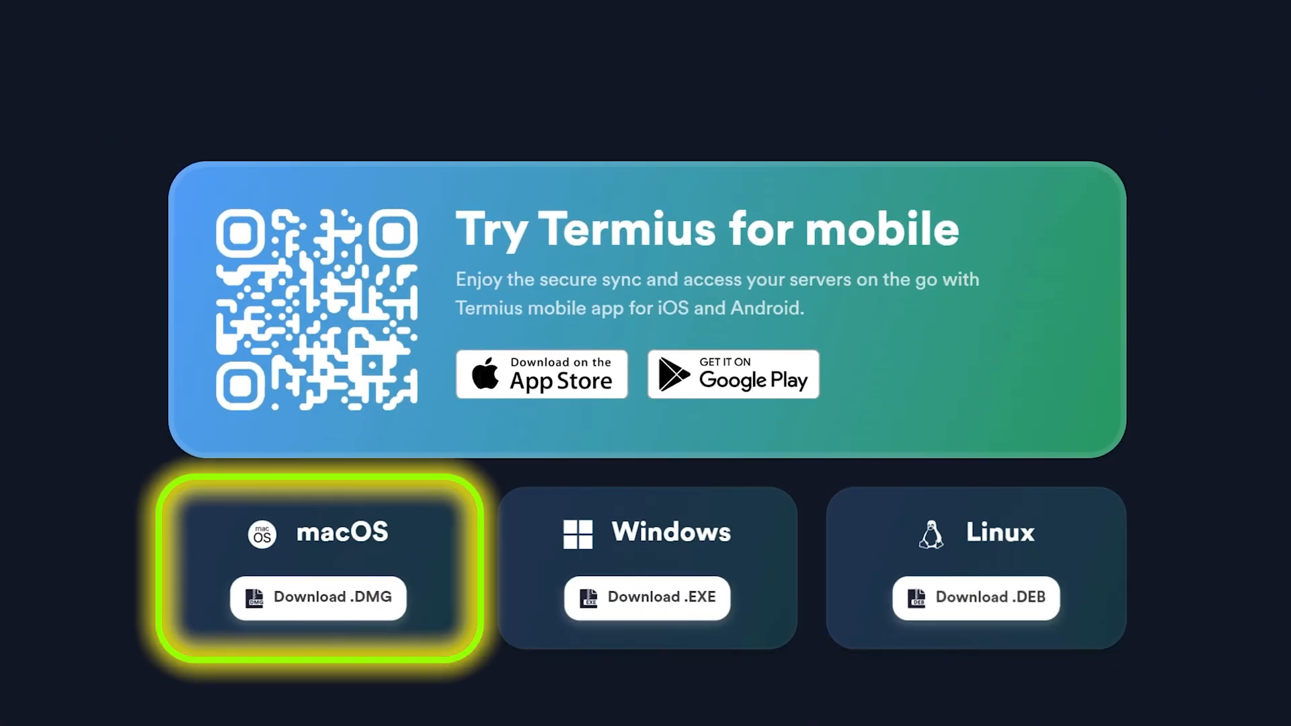
pyautogui.moveTo(731, 374)
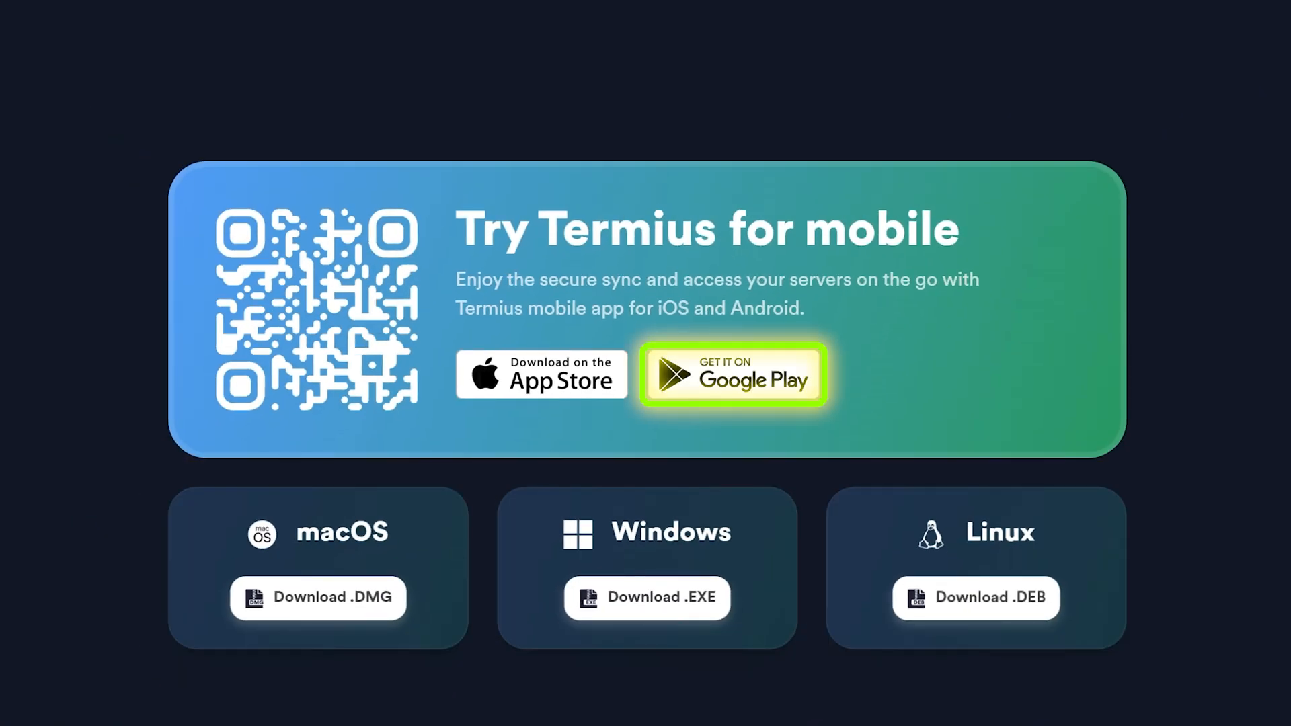
pyautogui.moveTo(731, 375)
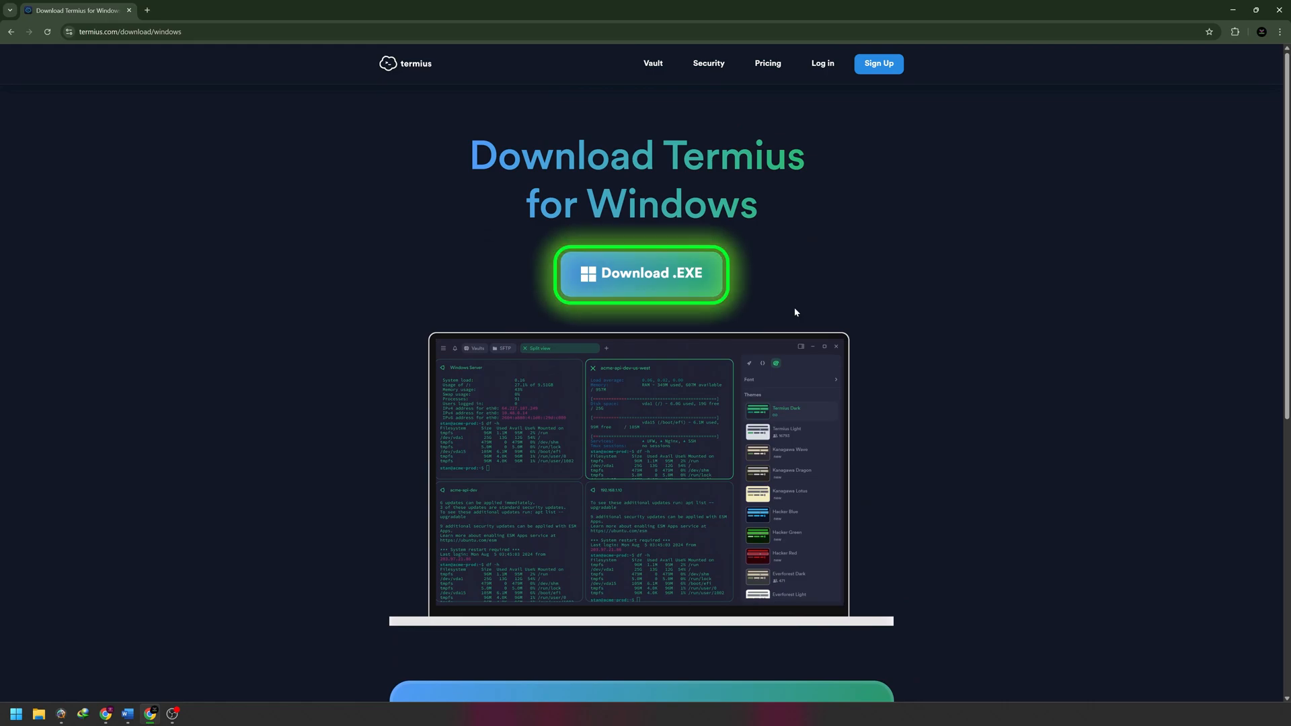
# Download Install Termius.exe from Chrome and run it to launch Termius
pyautogui.click(641, 274)
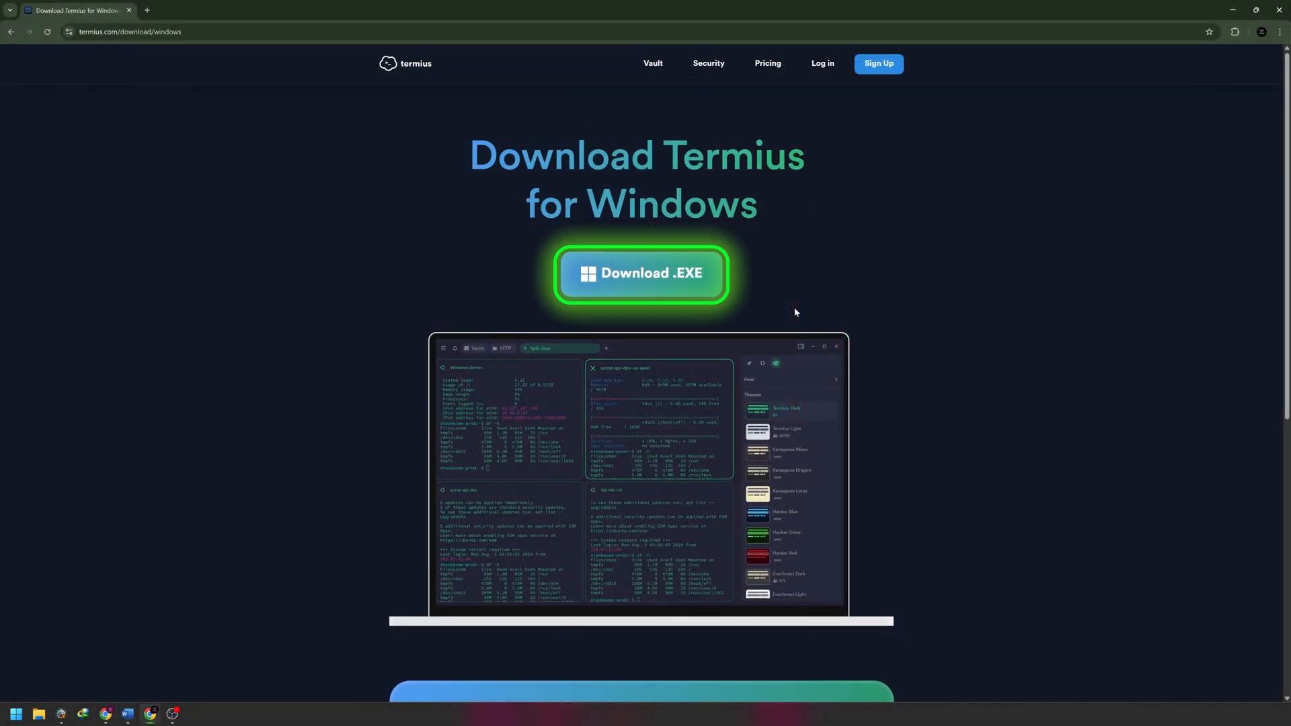
pyautogui.click(641, 272)
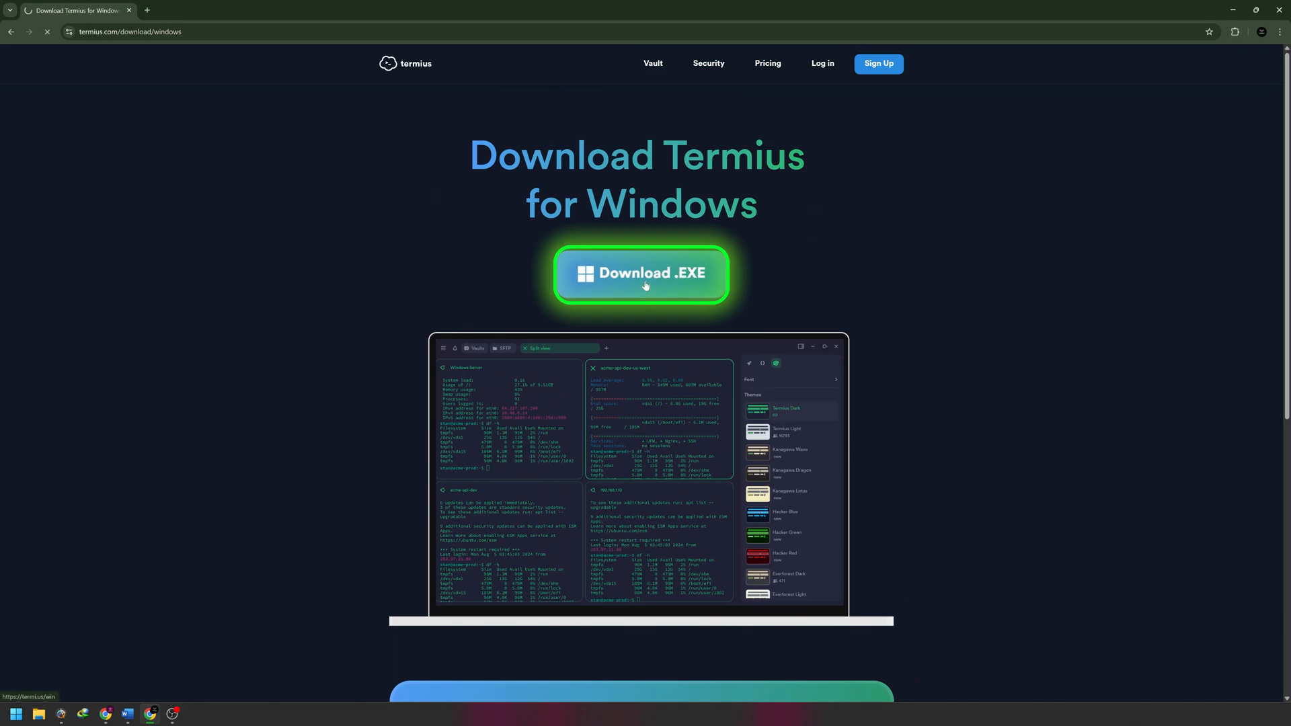
pyautogui.click(642, 273)
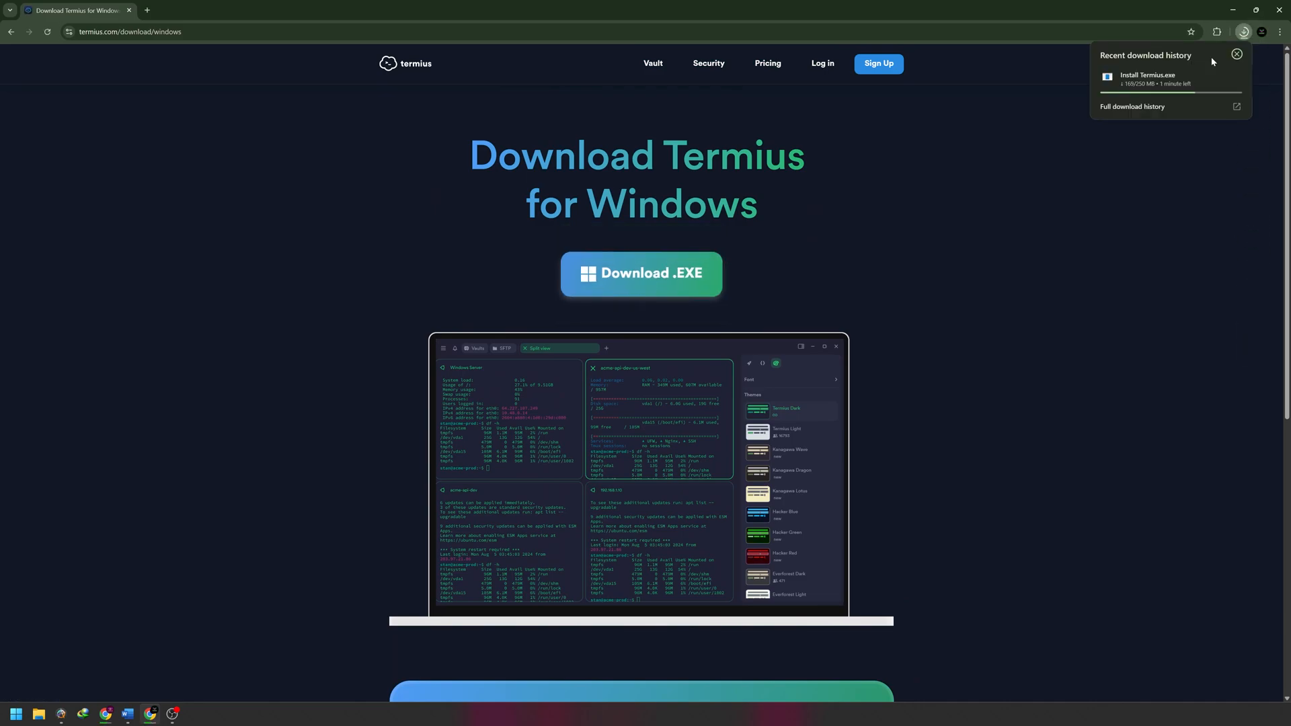
pyautogui.click(1236, 54)
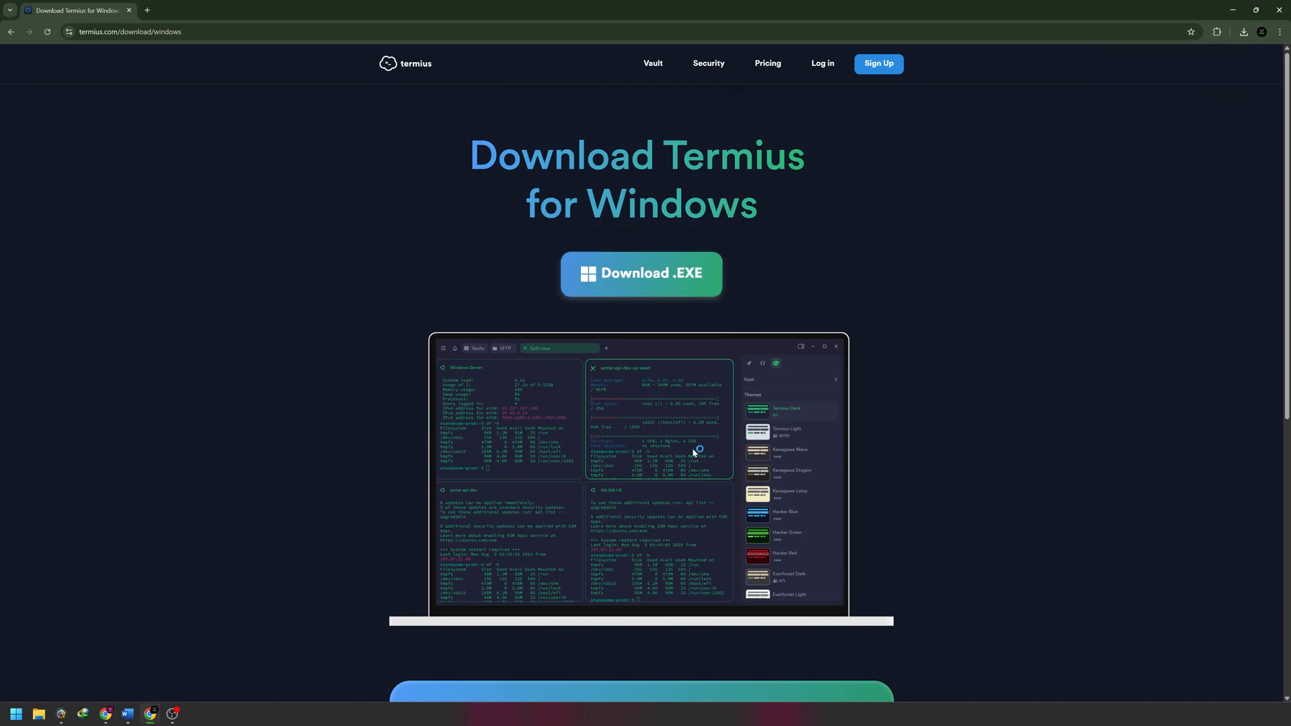
pyautogui.click(641, 273)
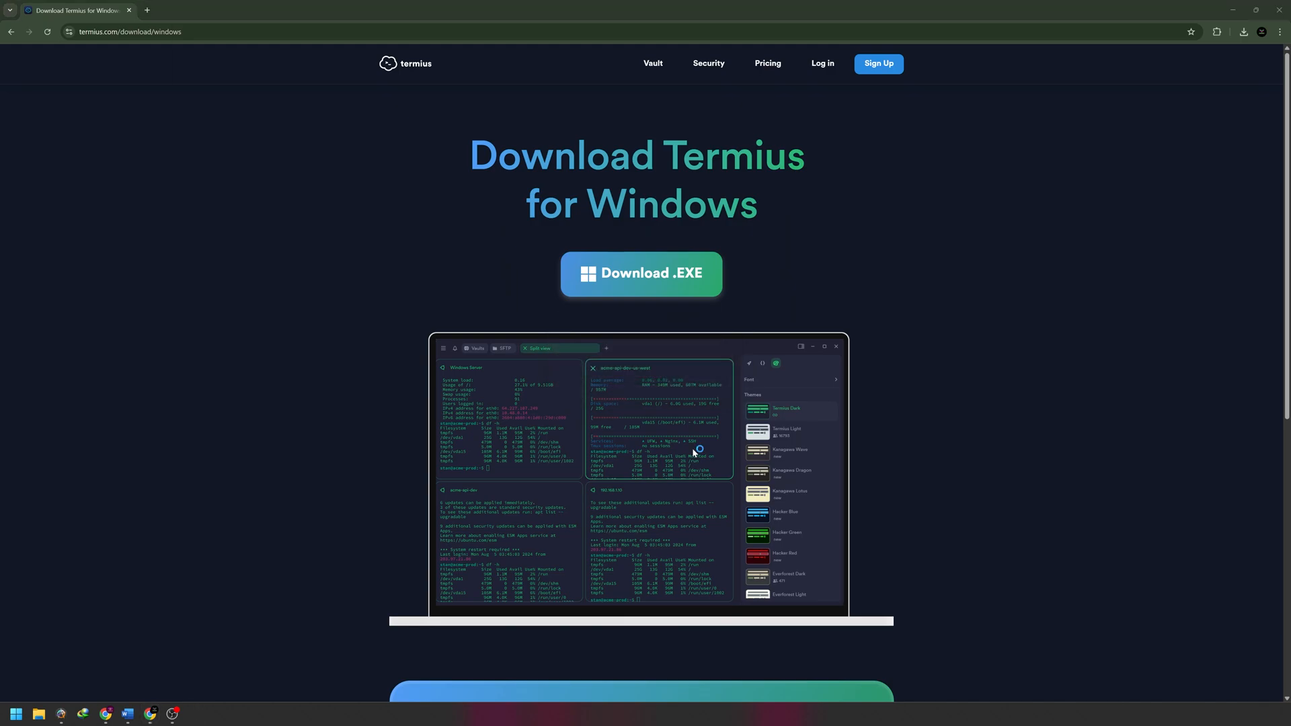
pyautogui.click(641, 272)
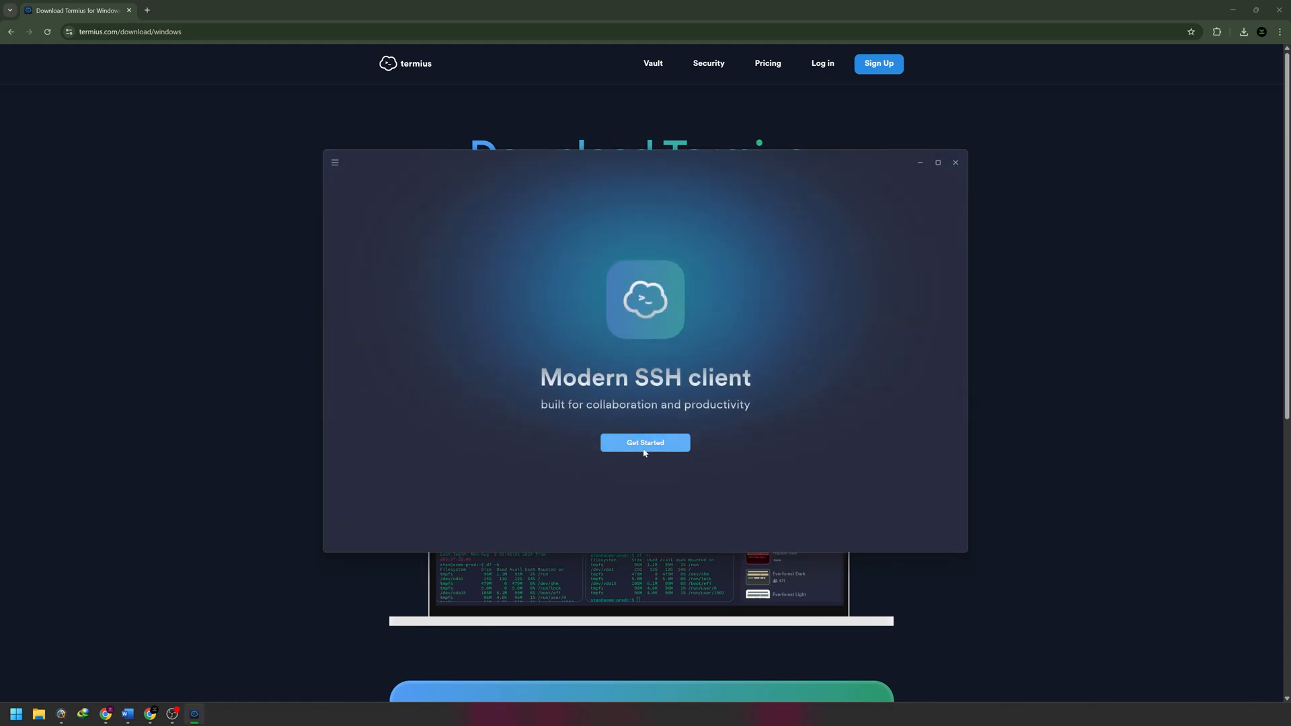
# Begin Termius email sign-up so an 8-digit code goes to the Gmail inbox
pyautogui.click(645, 444)
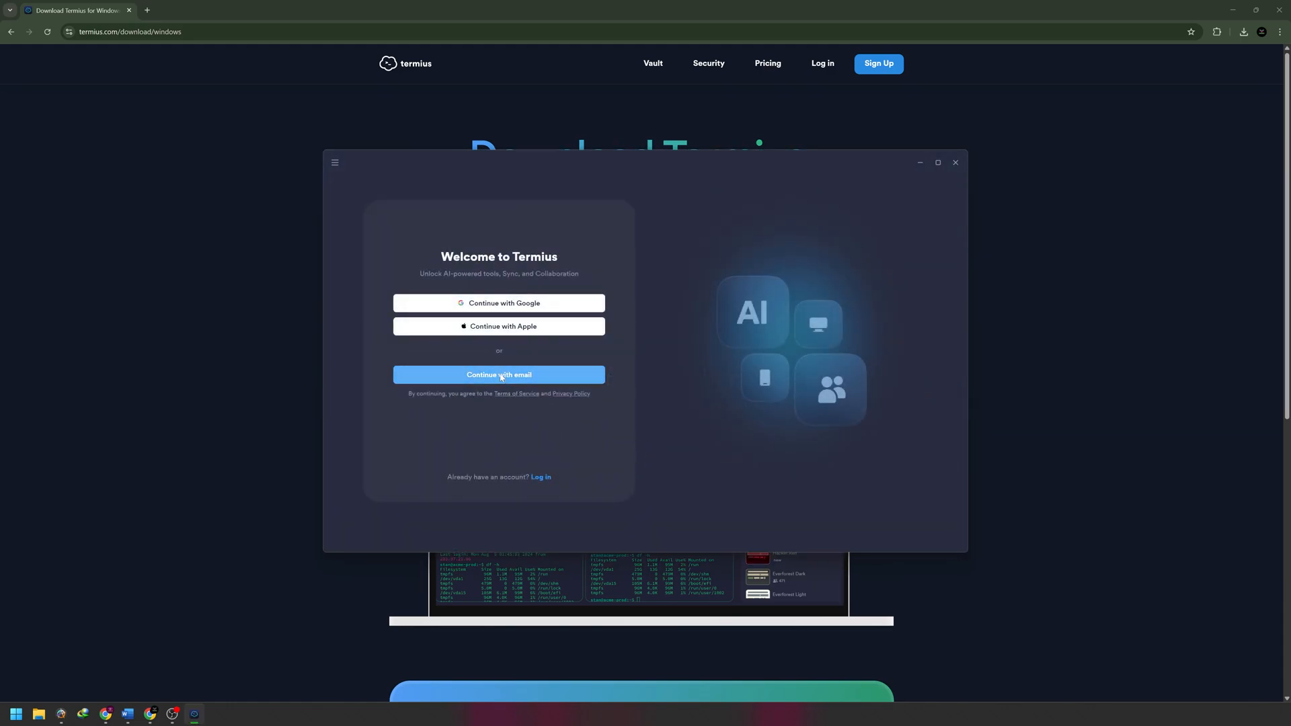
pyautogui.click(498, 375)
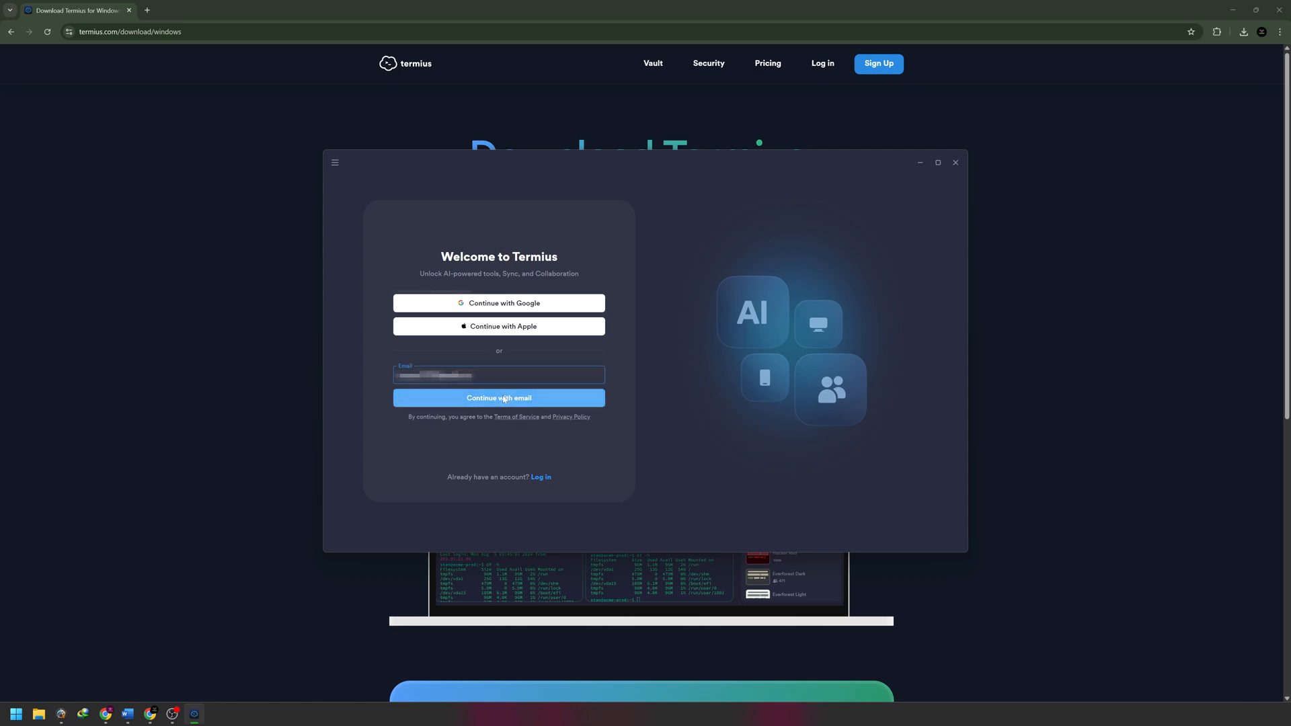
pyautogui.click(498, 398)
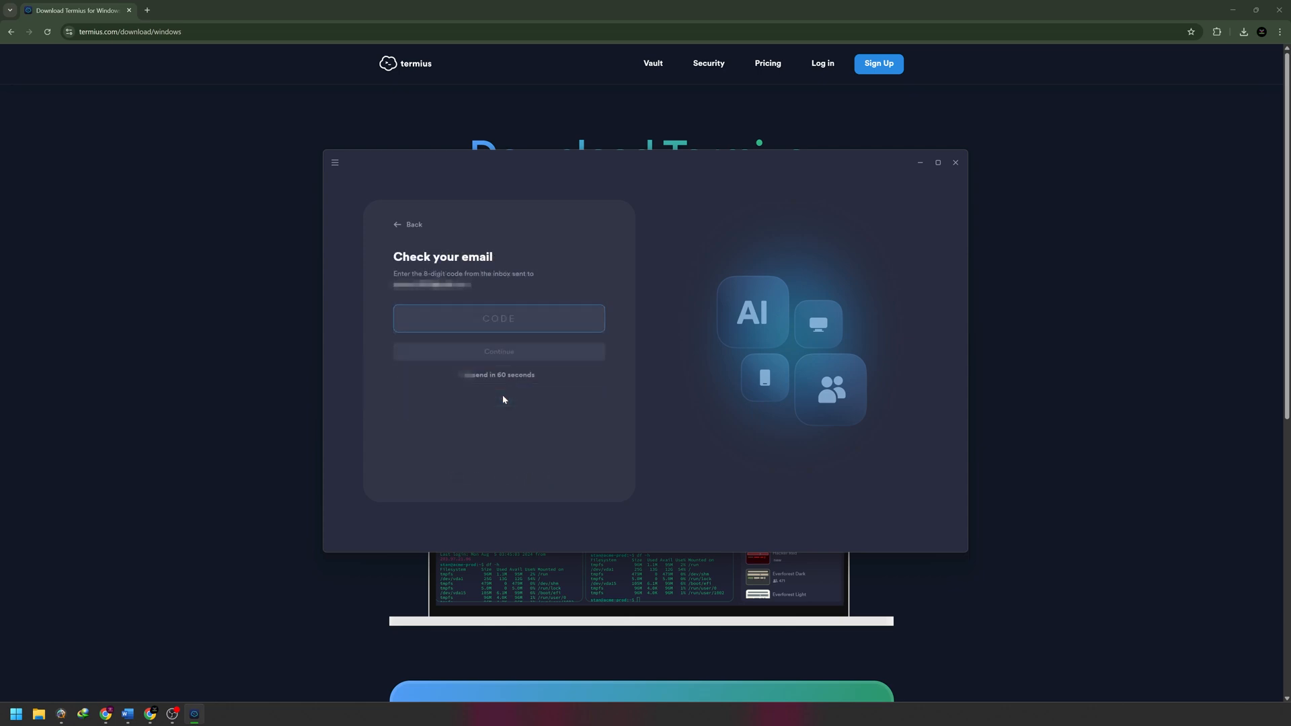
pyautogui.click(198, 10)
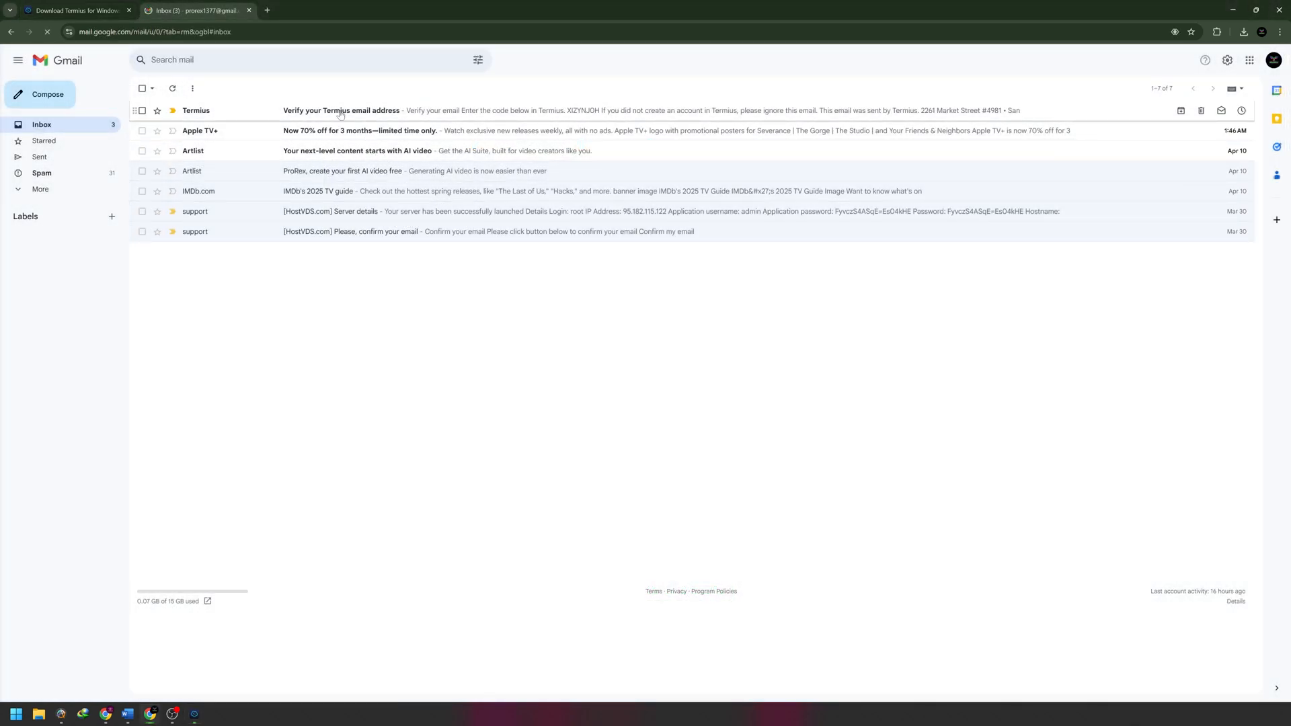
# Open the 'Verify your Termius email address' message and copy its verification code
pyautogui.click(341, 110)
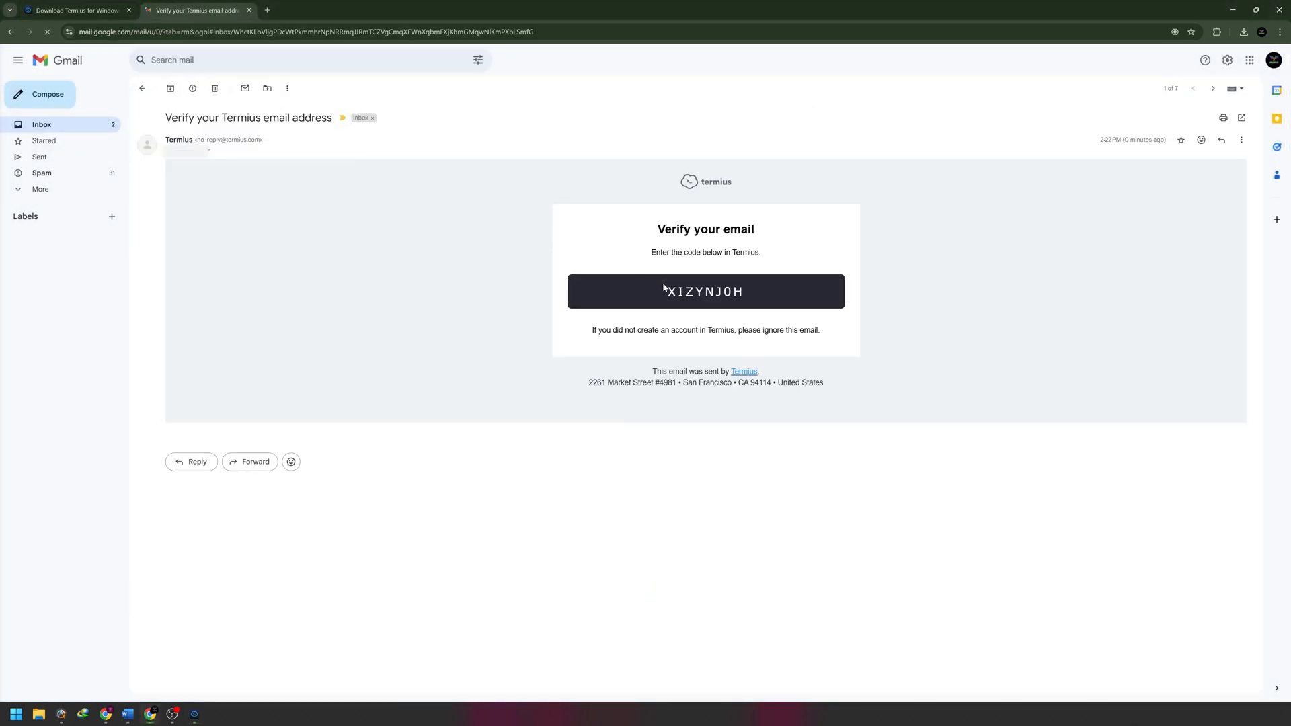
pyautogui.doubleClick(705, 291)
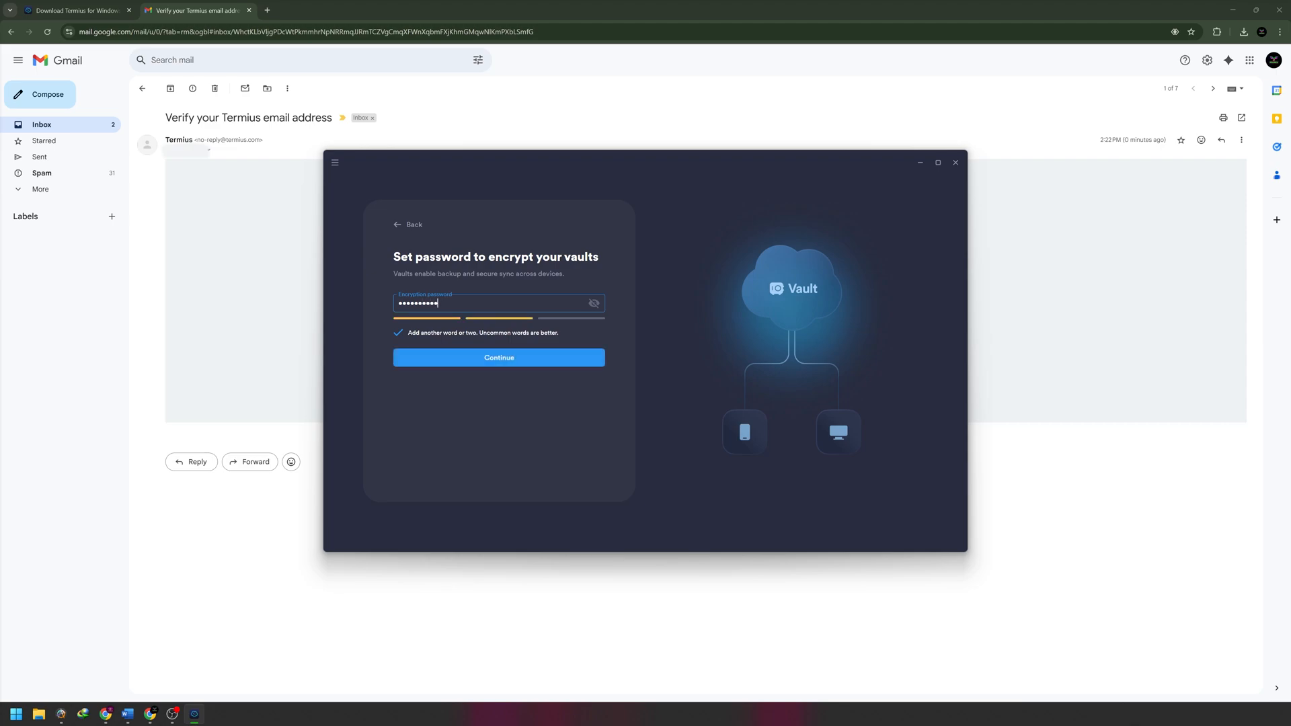
# Submit the vault encryption password, confirm it is saved, and dismiss the trial welcome
pyautogui.click(499, 357)
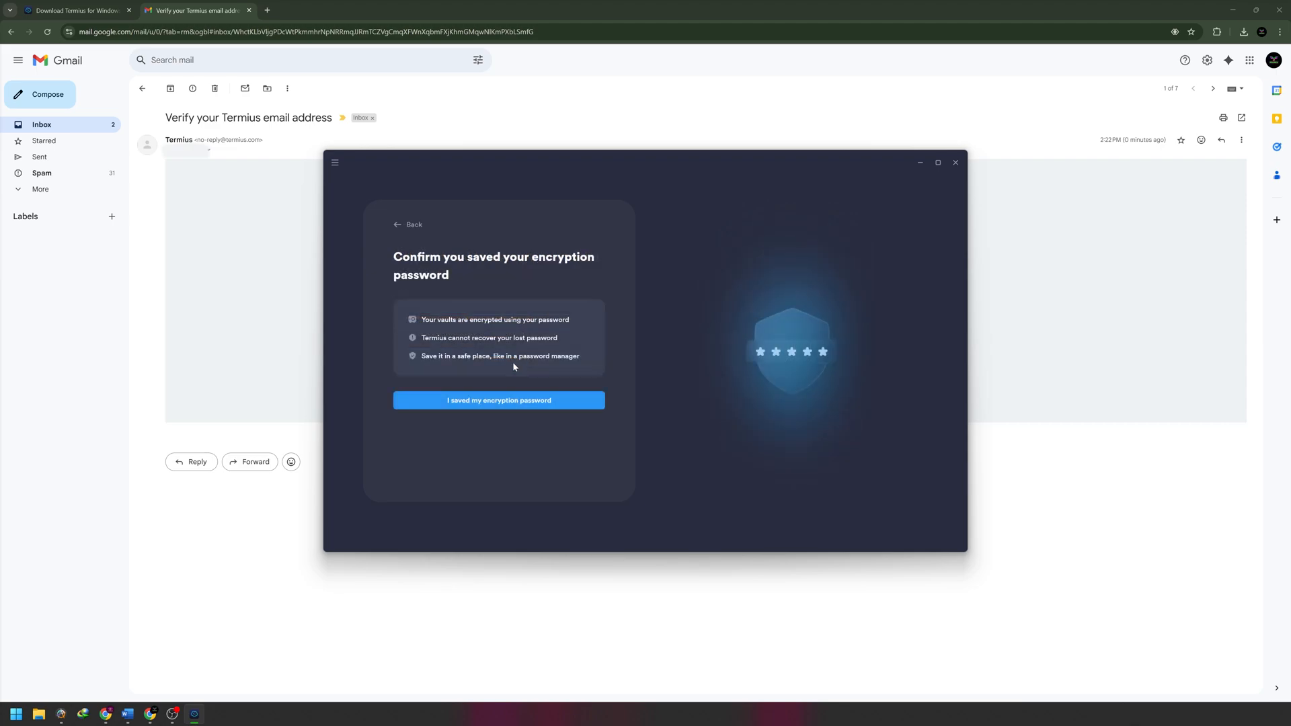
pyautogui.click(499, 400)
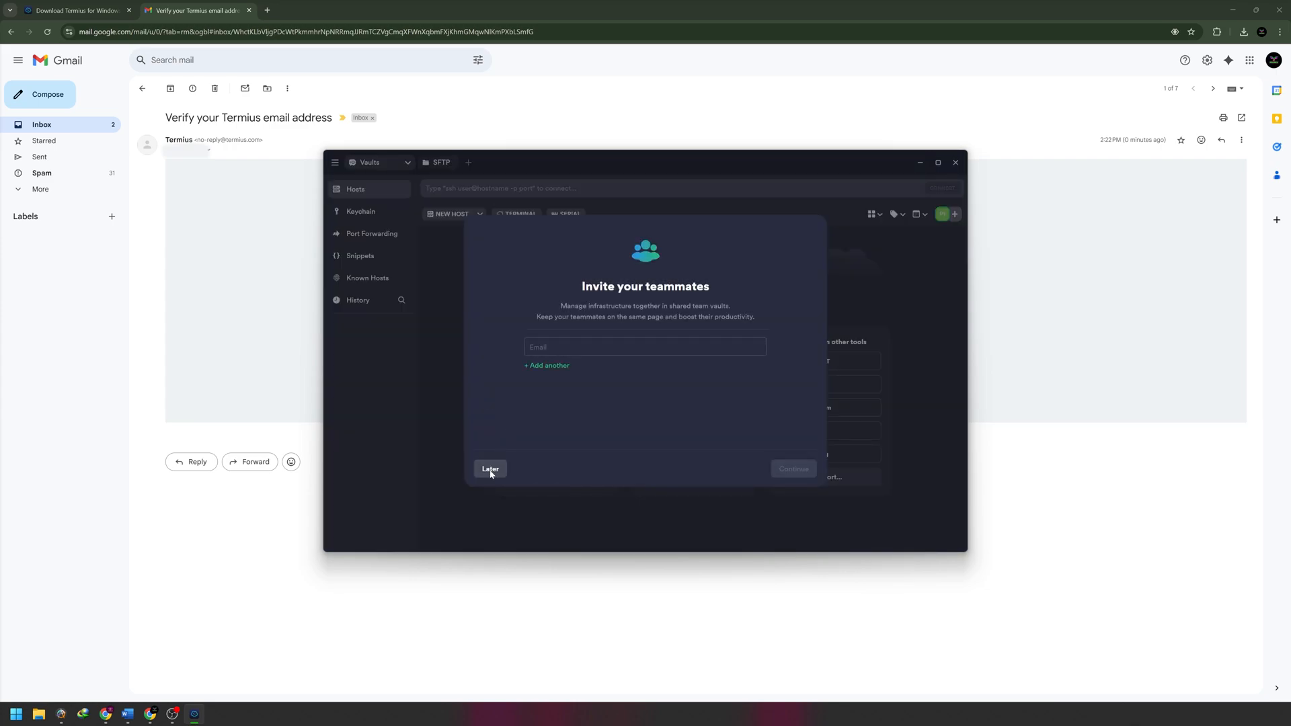
pyautogui.click(491, 468)
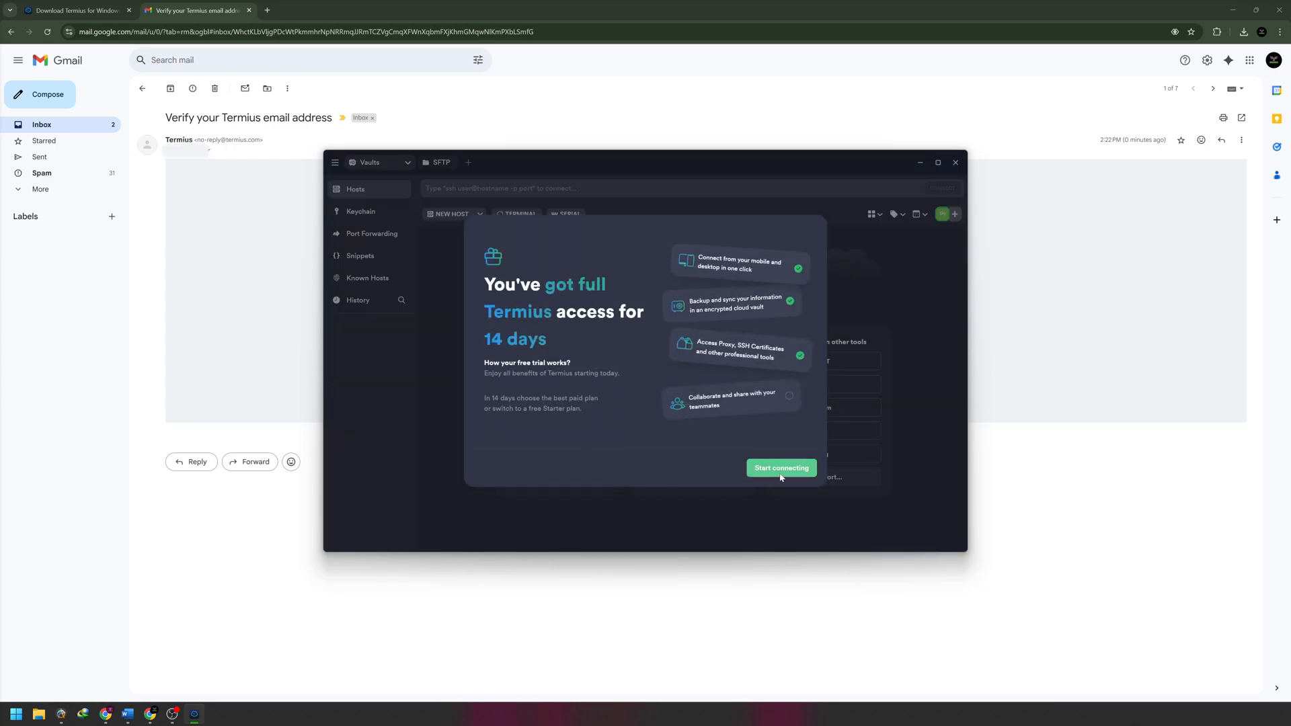
pyautogui.click(780, 468)
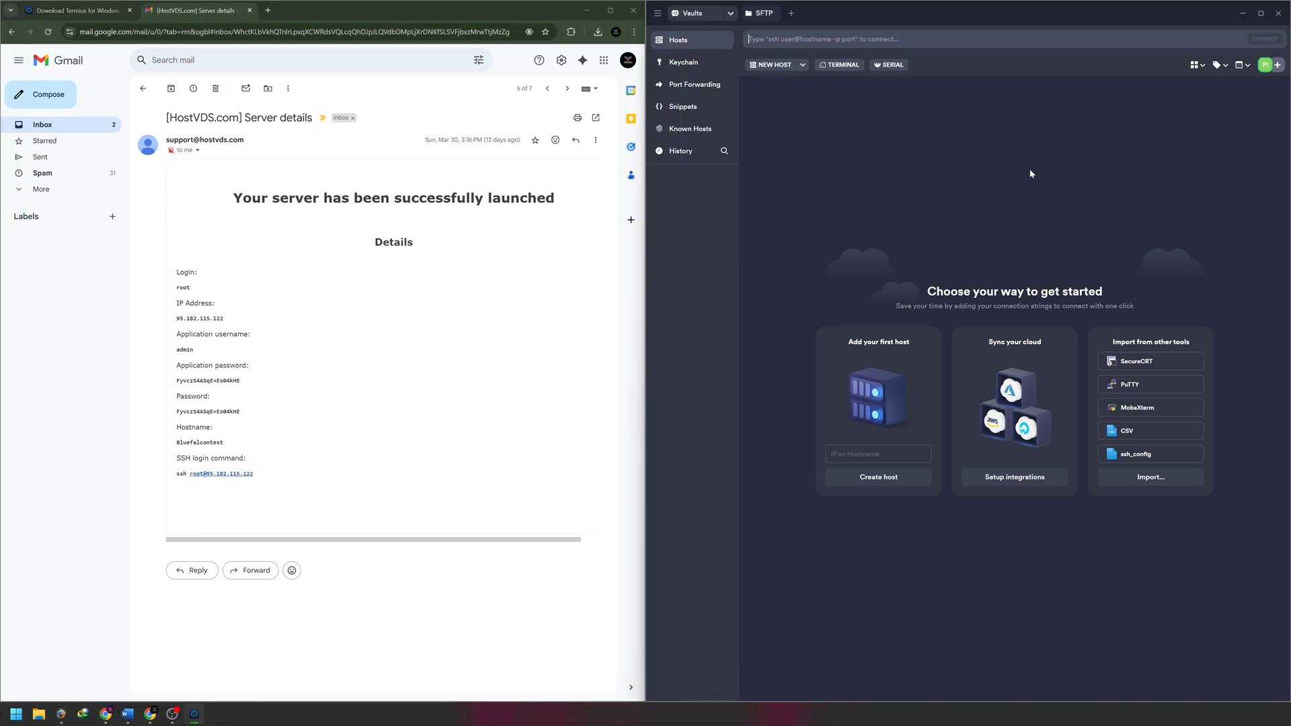
pyautogui.moveTo(770, 66)
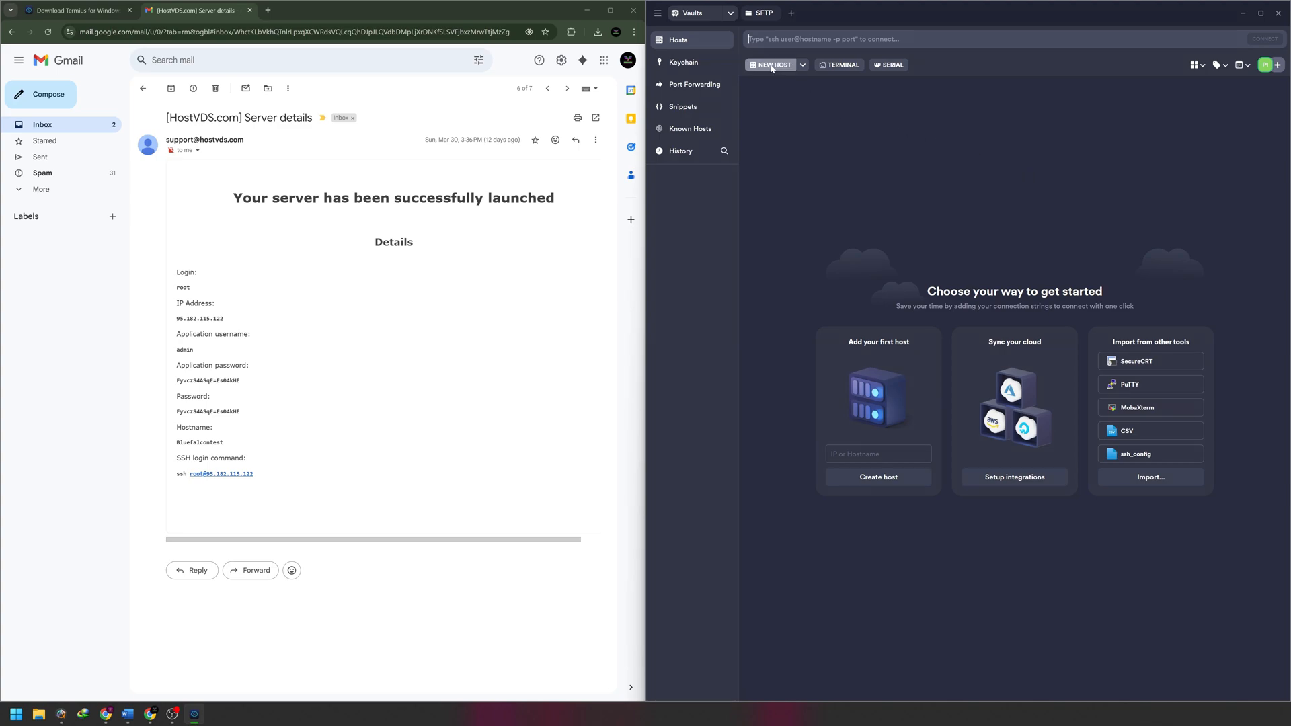
# Add host 'My VPS' at 95.182.115.122 with username root and the emailed password
pyautogui.click(770, 65)
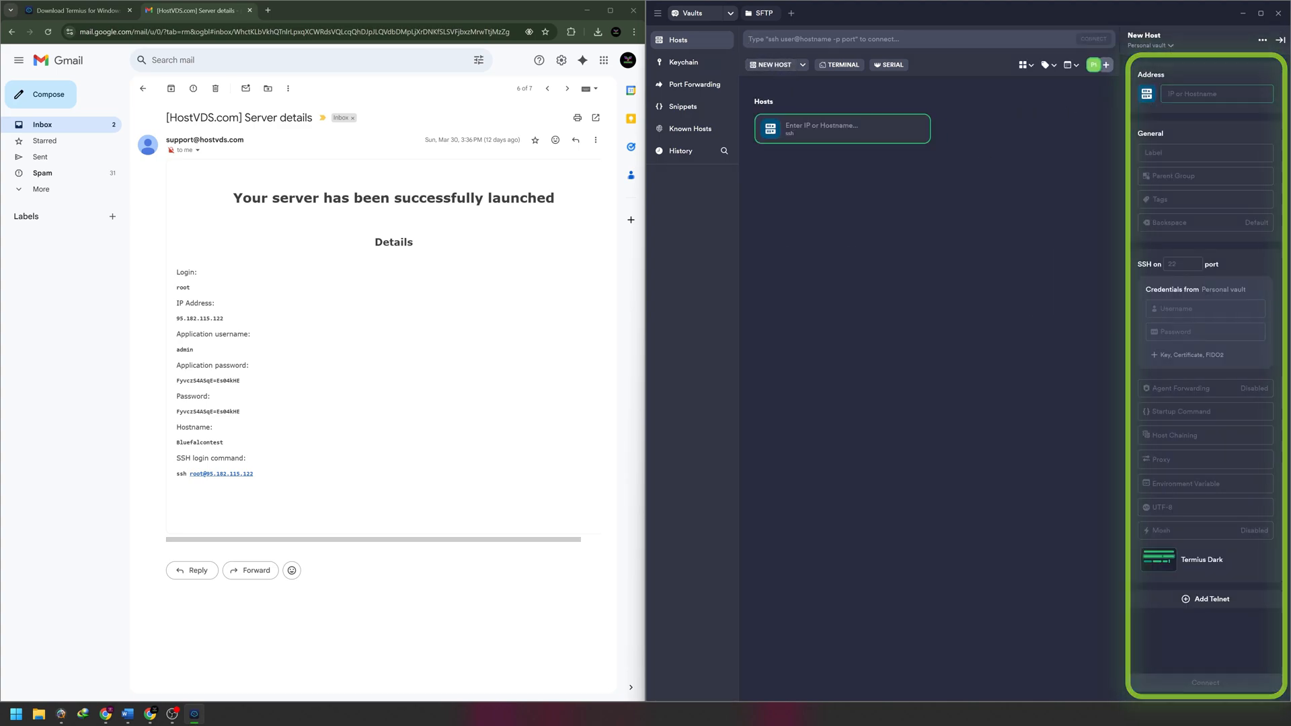
pyautogui.write('95.182.115.122')
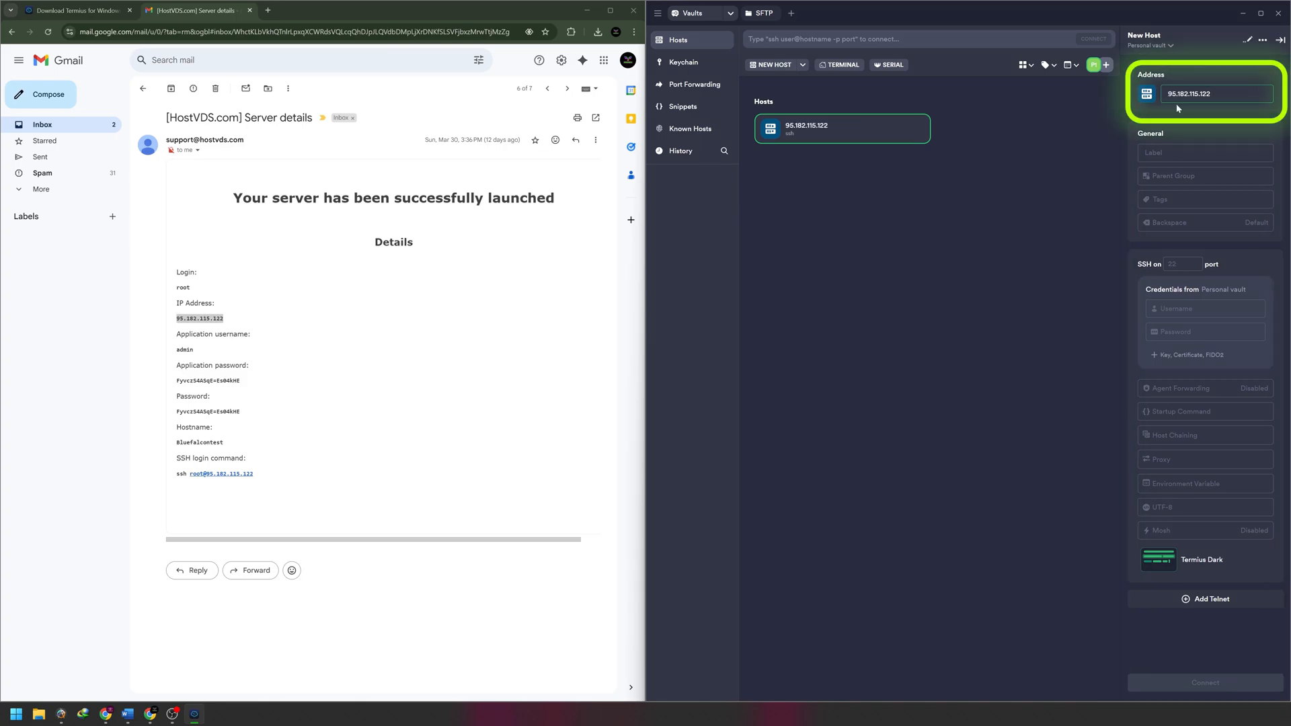
pyautogui.write('My')
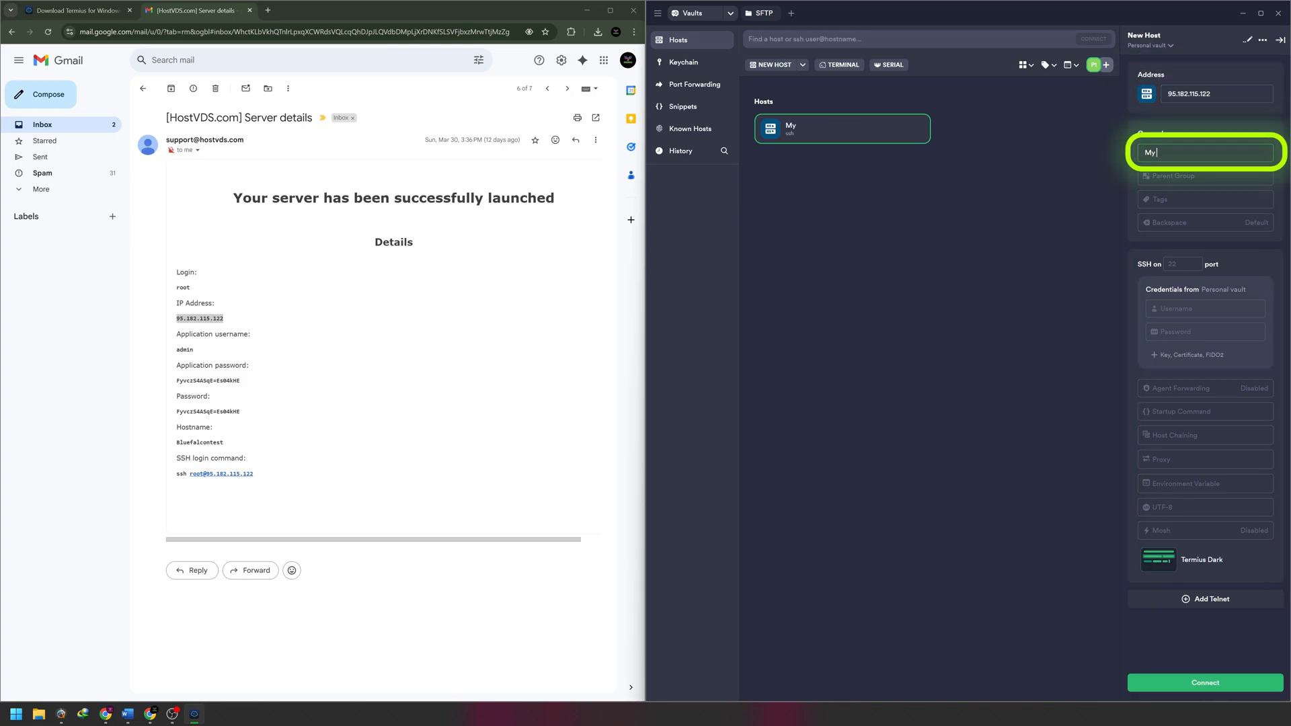
pyautogui.write('VPS')
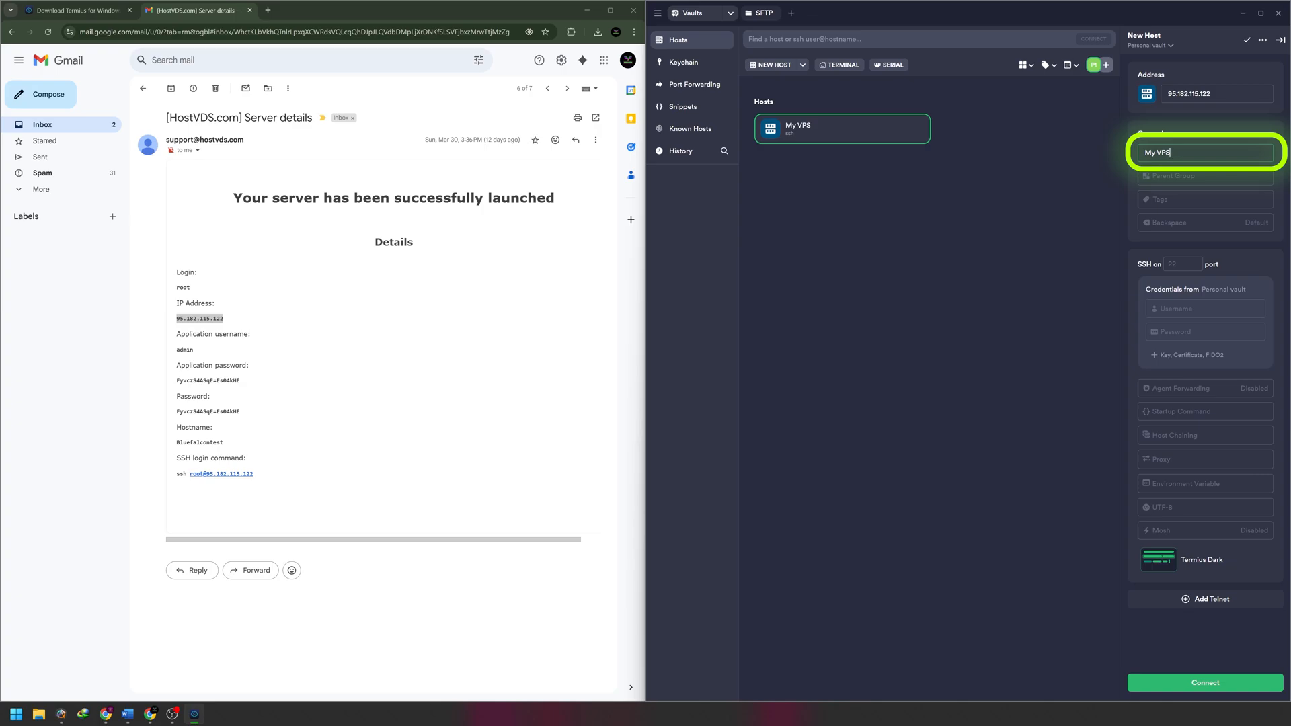
pyautogui.write('root')
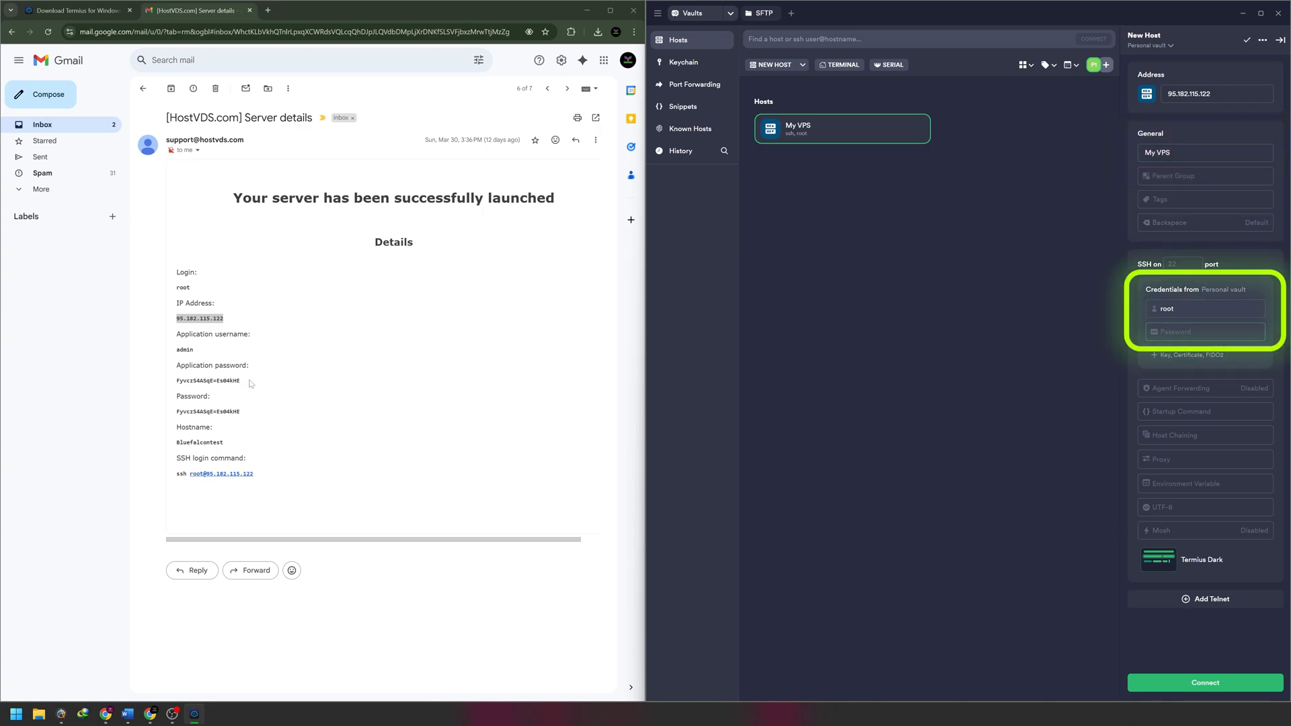
pyautogui.doubleClick(208, 380)
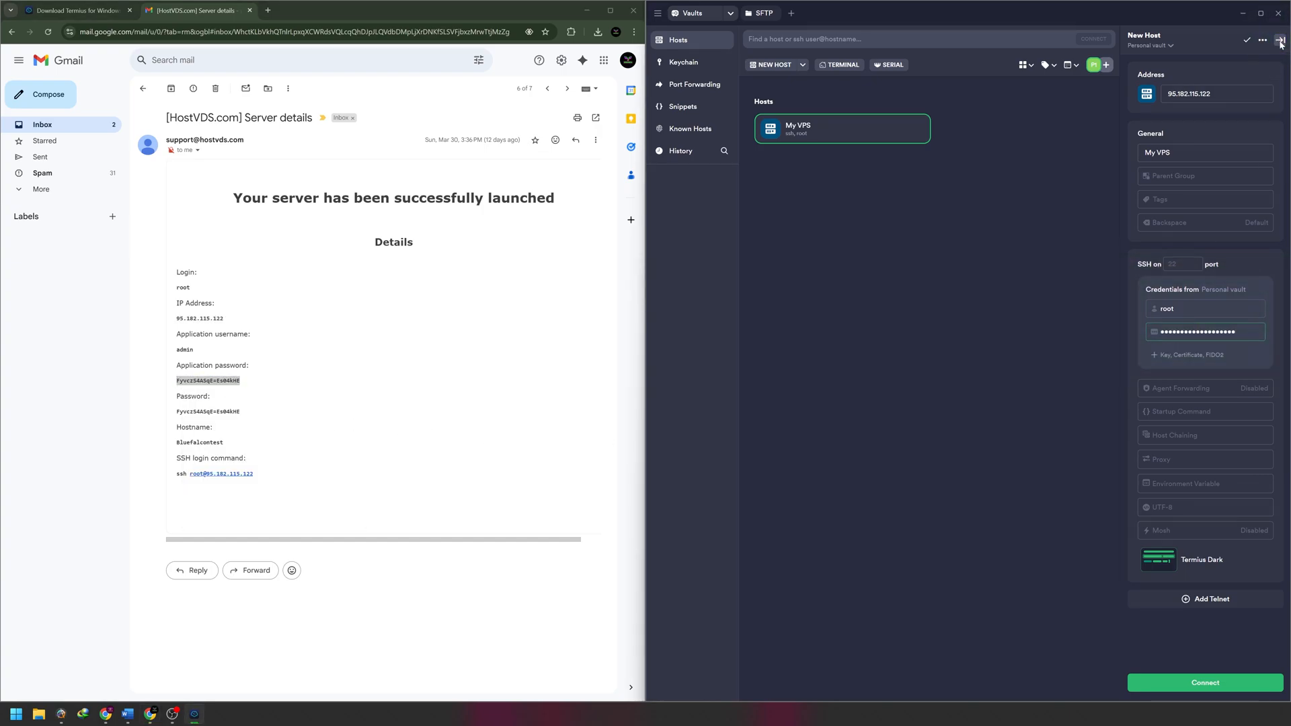
pyautogui.click(1247, 40)
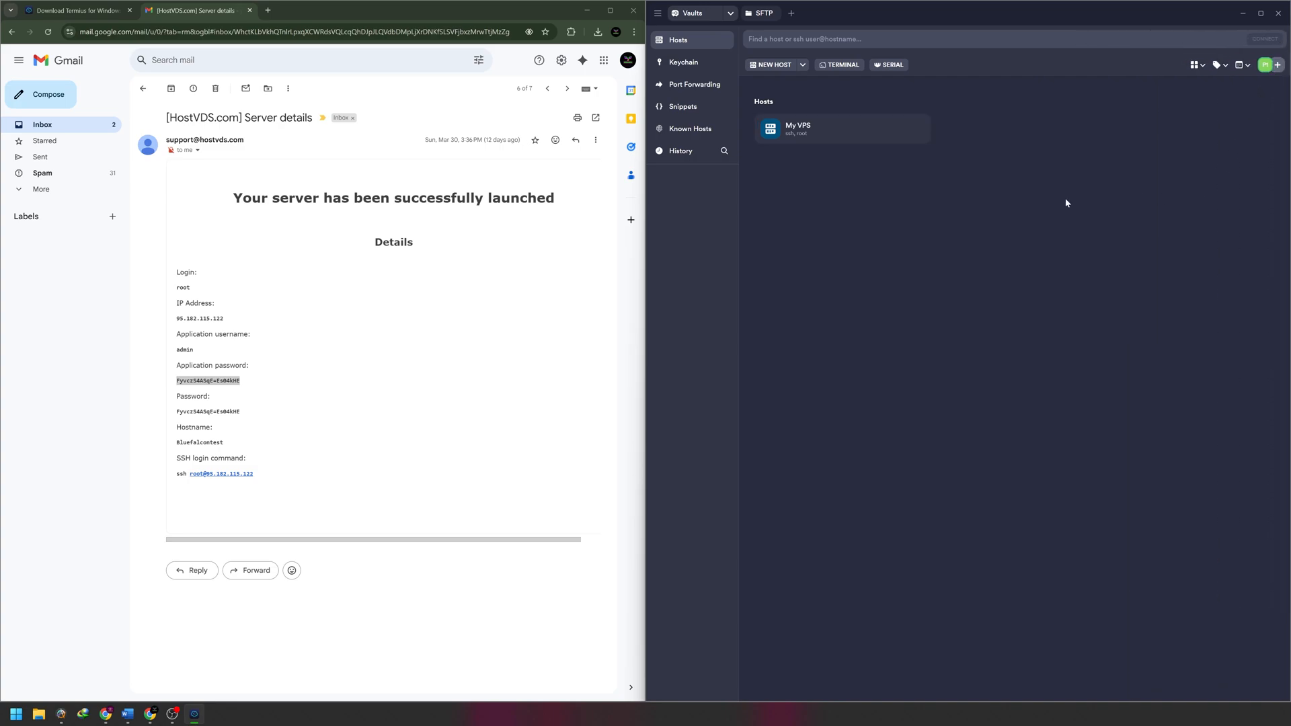
pyautogui.moveTo(824, 135)
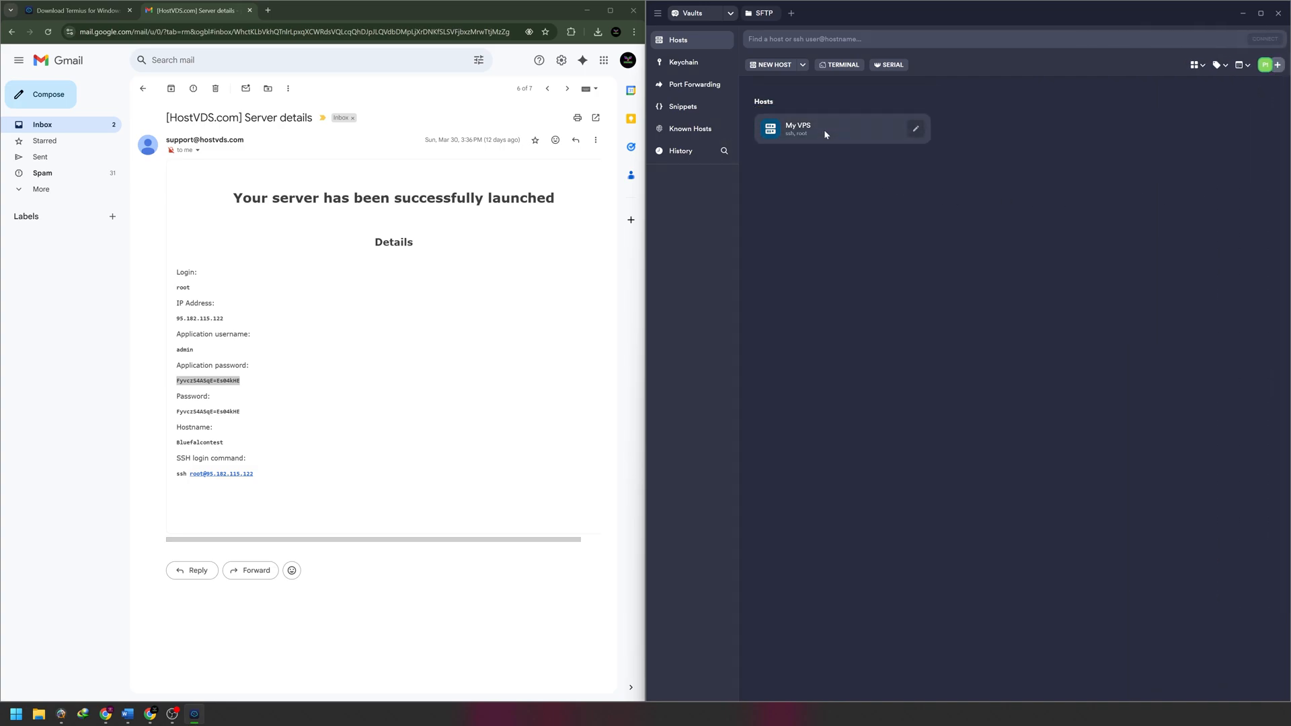
# Quick Connect to My VPS and add its ECDSA fingerprint to known hosts
pyautogui.rightClick(824, 129)
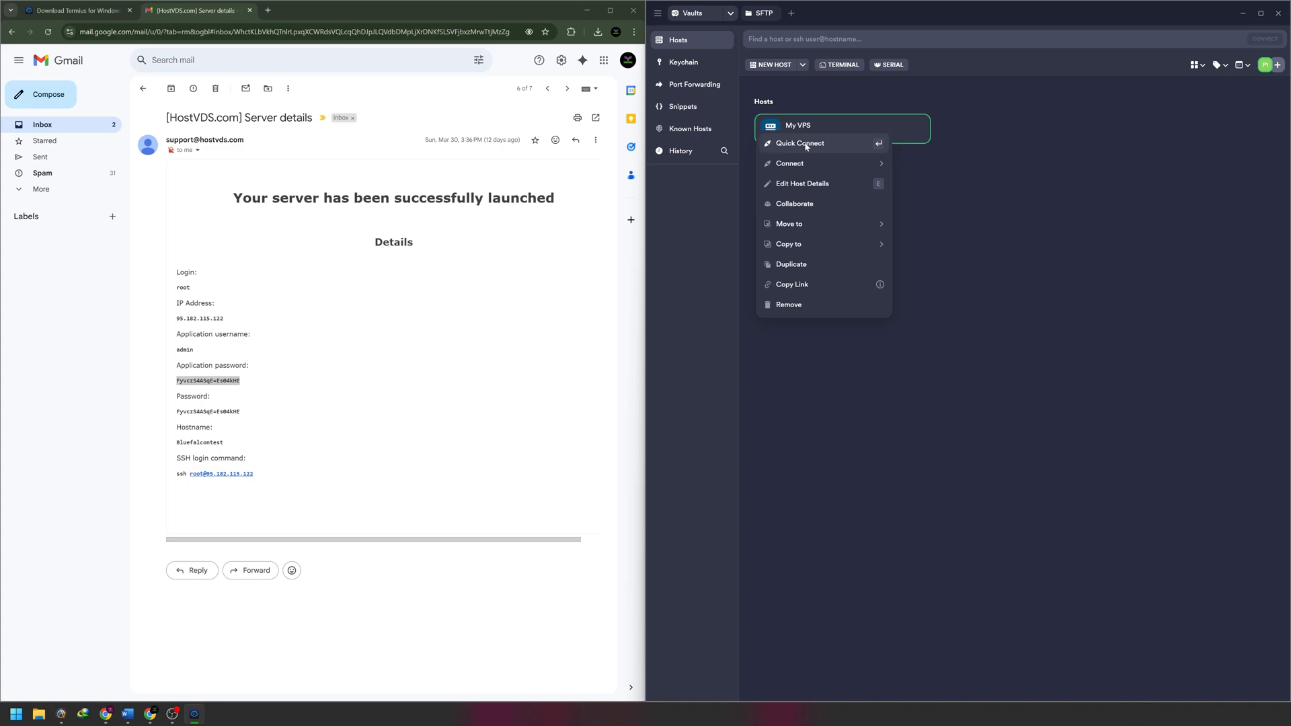
pyautogui.click(788, 163)
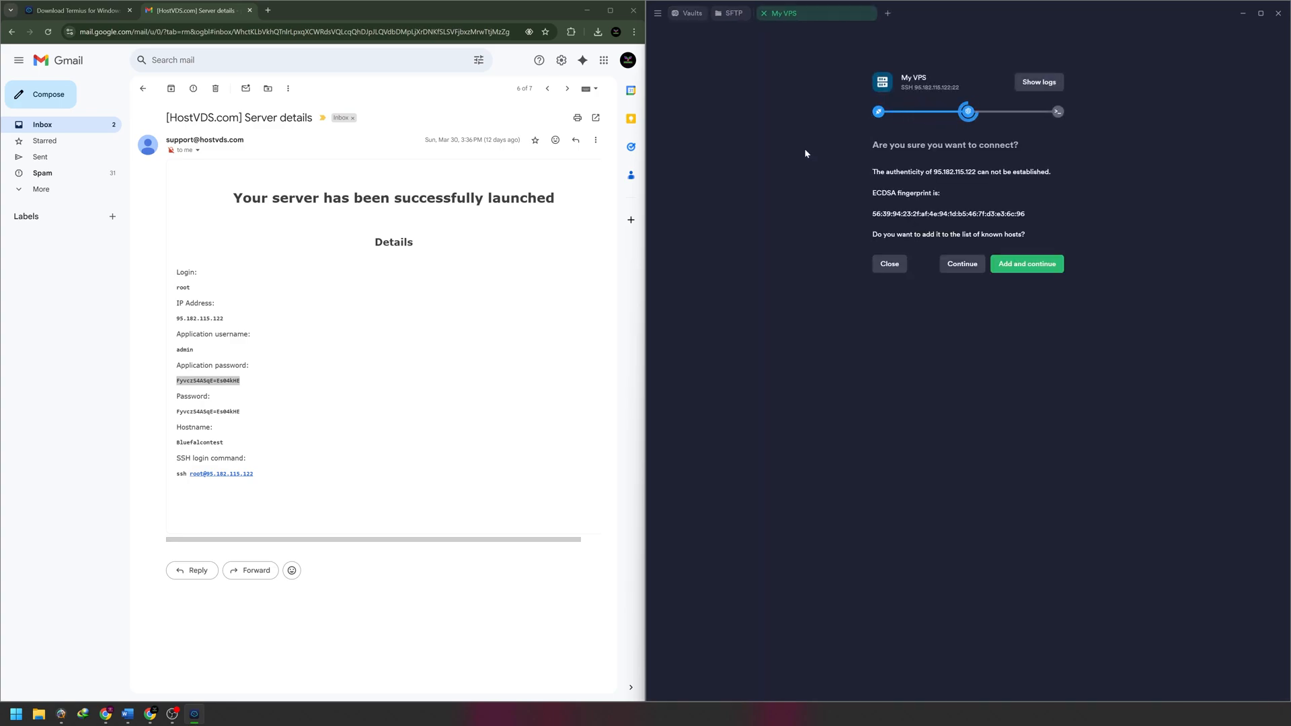
pyautogui.moveTo(1067, 205)
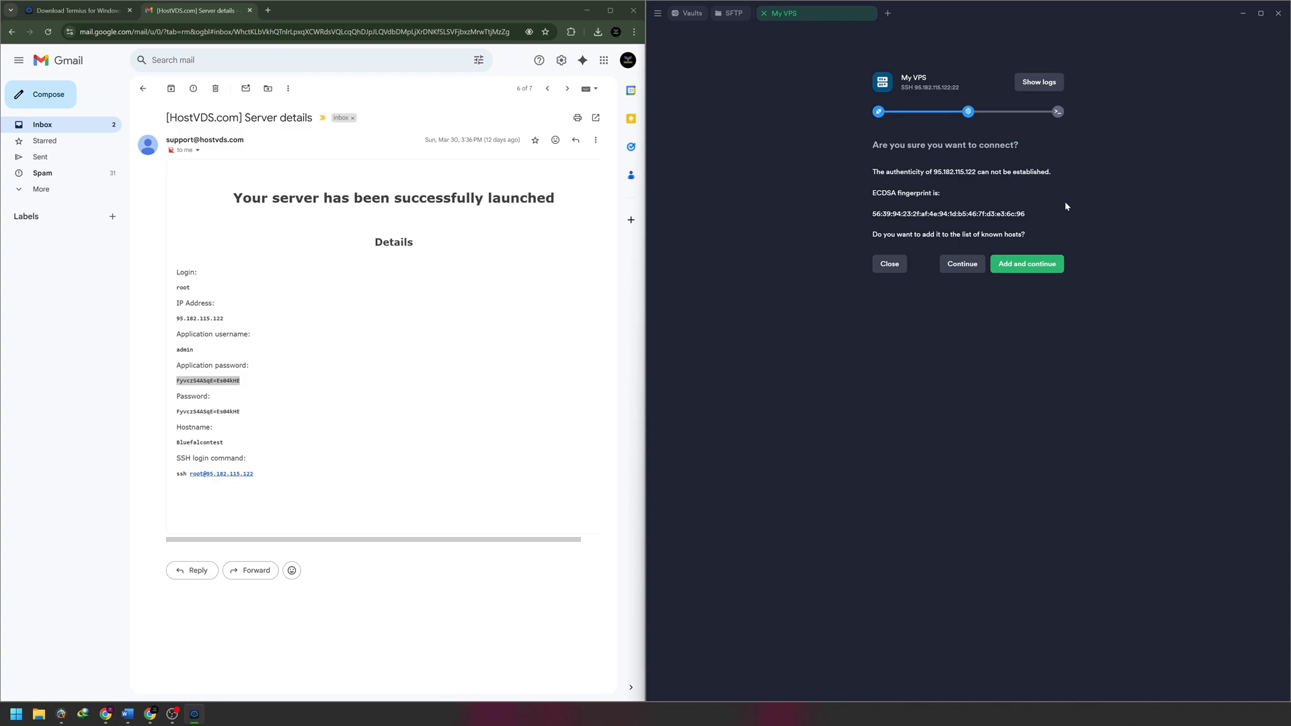
pyautogui.moveTo(1078, 216)
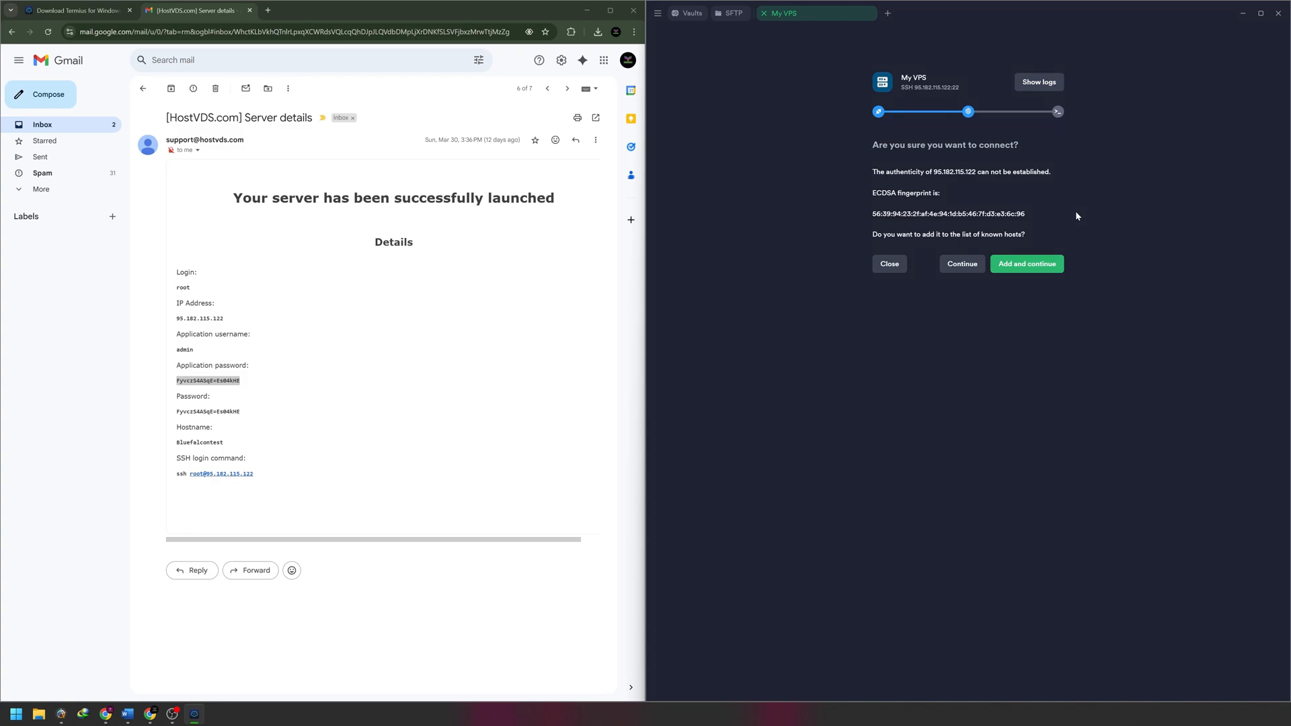
pyautogui.click(1026, 264)
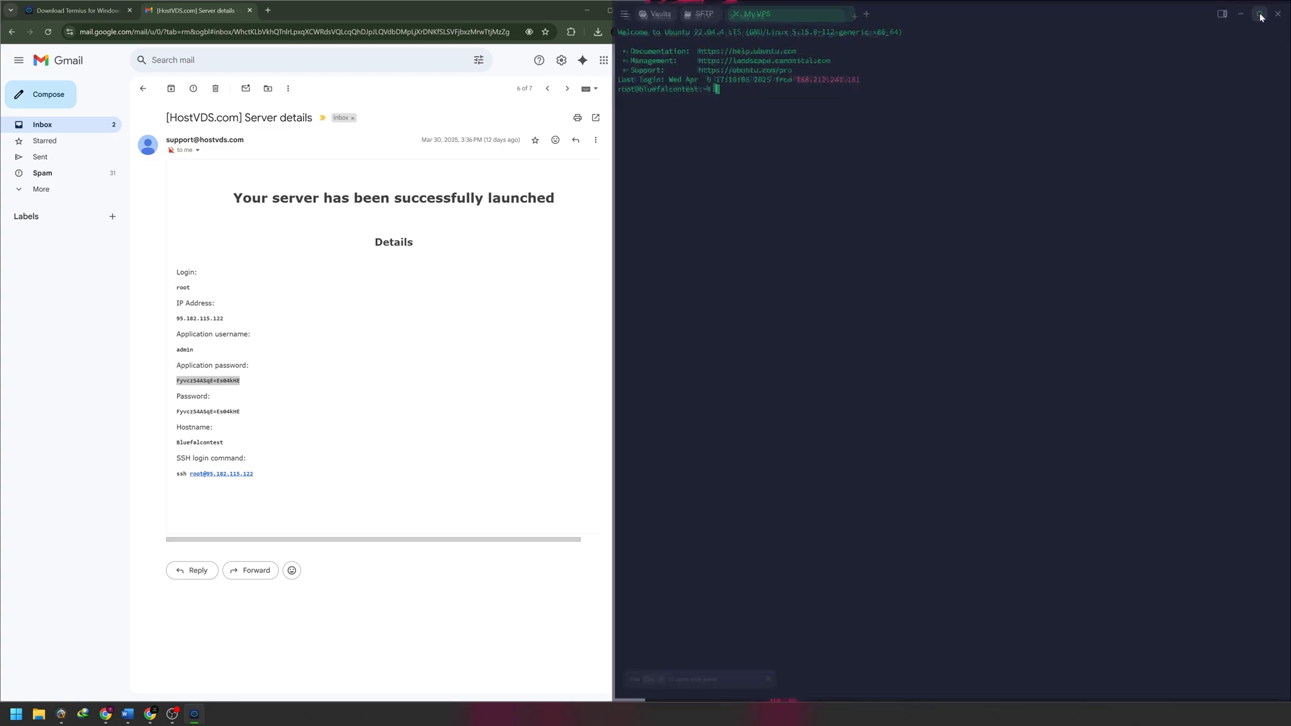
# Maximize the Termius window so the root shell prompt fills the screen
pyautogui.click(1260, 15)
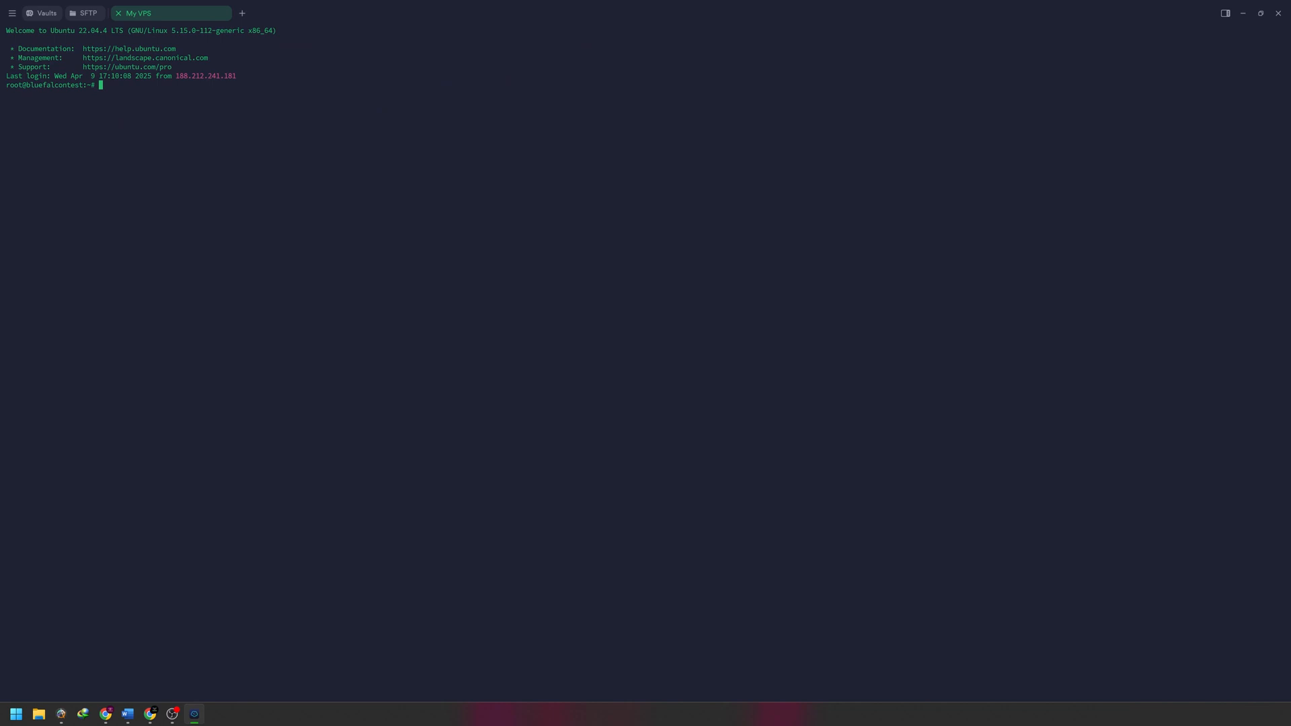